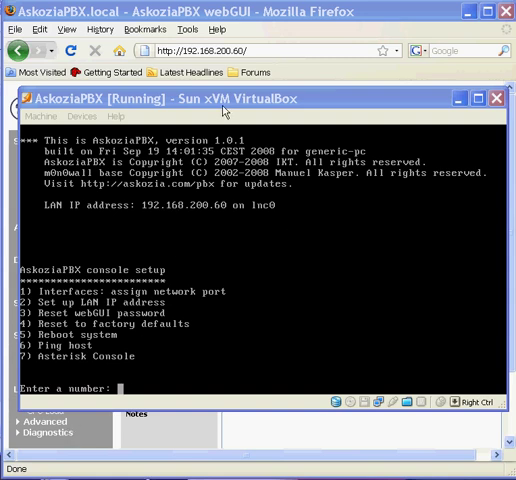
mouse_move(208, 230)
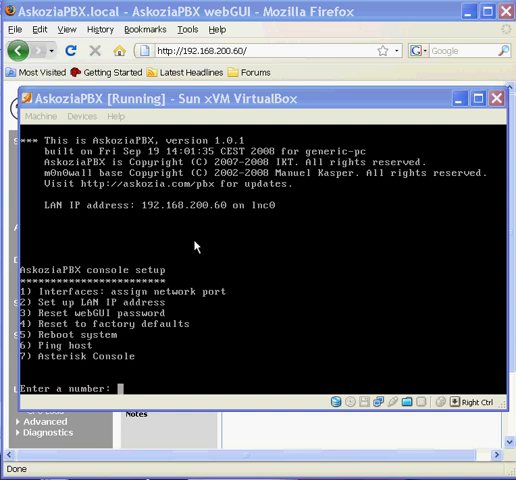
mouse_move(240, 260)
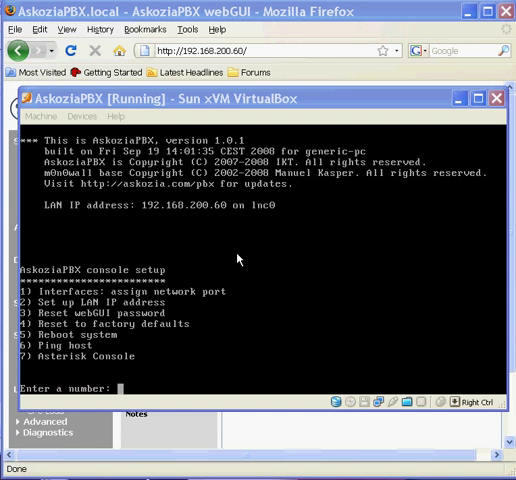
mouse_move(144, 210)
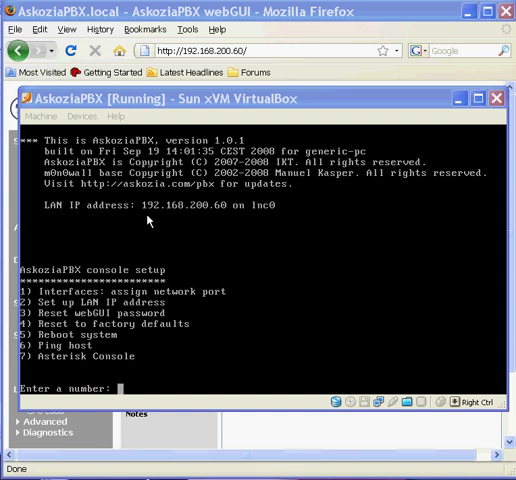
mouse_move(240, 230)
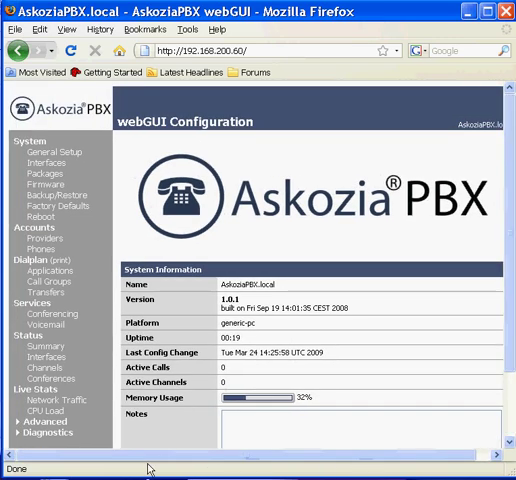
Go to the Voicemail service settings page from the navigation sidebar.
scroll(down, 3)
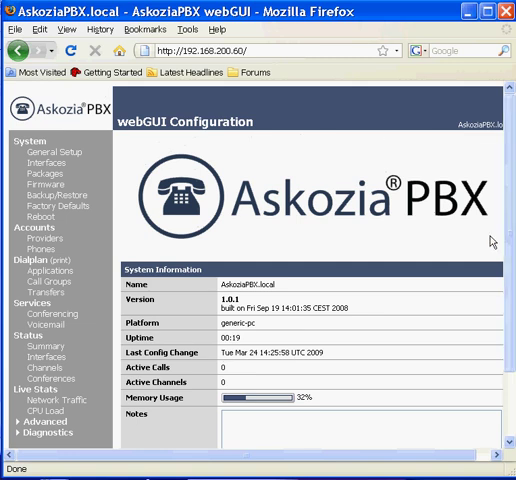
mouse_move(124, 328)
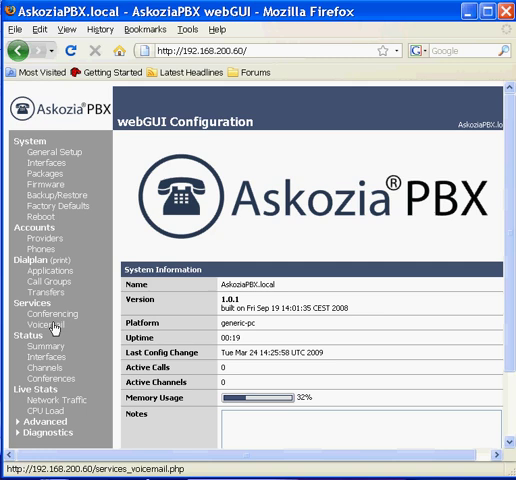
click(42, 324)
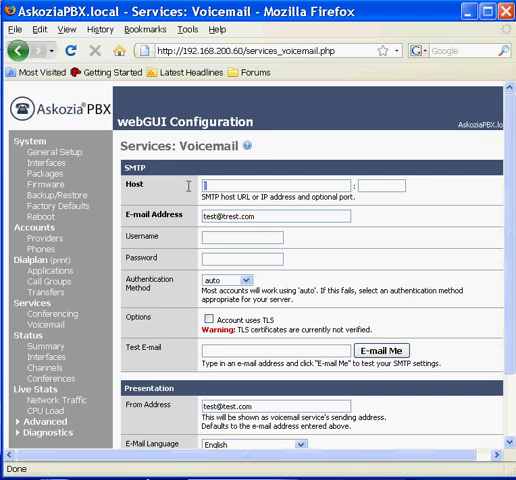
Enter the ntlworld SMTP host on port 25, a voicemail sender address and automatic authentication.
text(smtp.ntlworld.com)
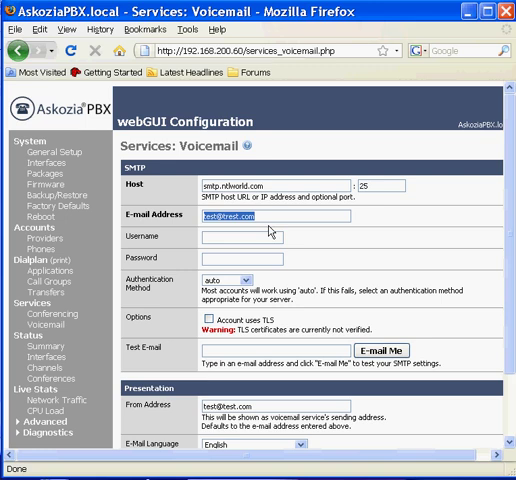
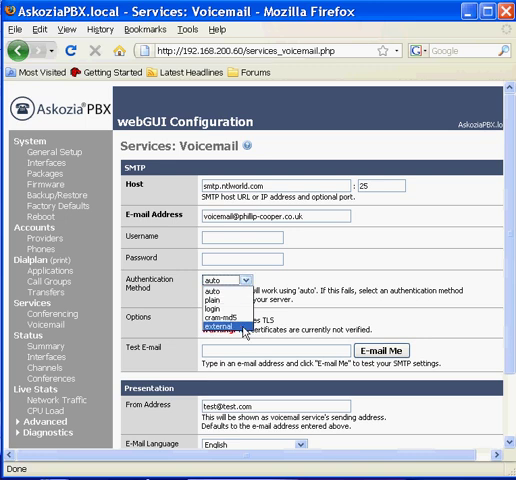
mouse_move(224, 294)
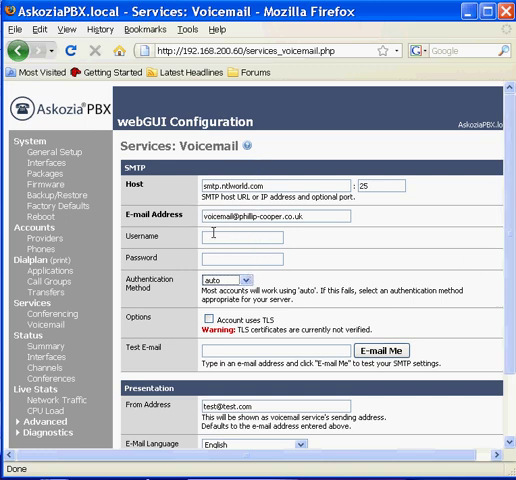
mouse_move(196, 236)
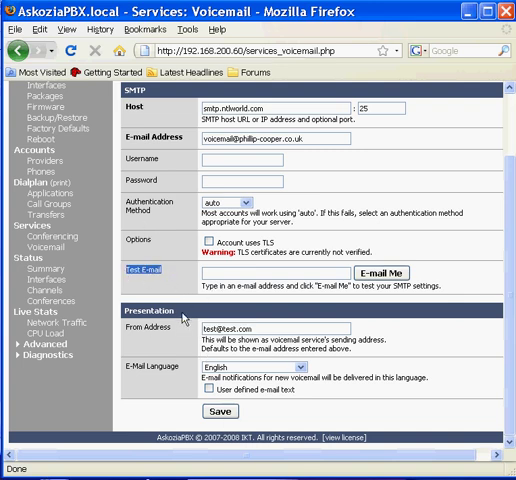
scroll(down, 3)
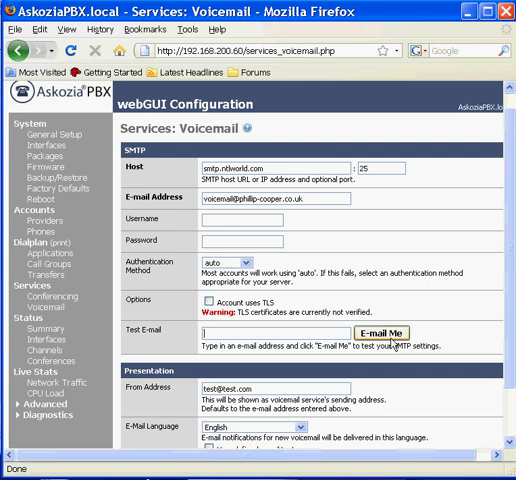
scroll(down, 3)
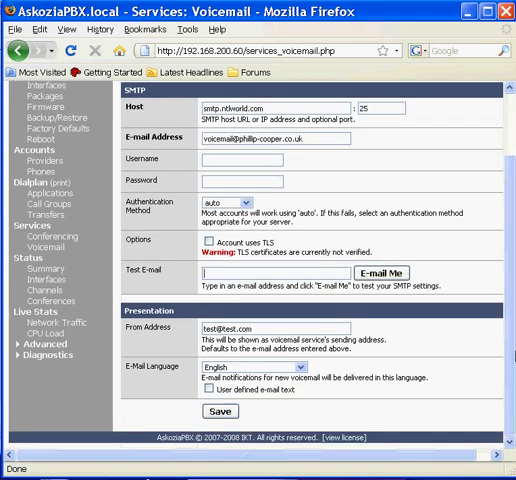
mouse_move(428, 356)
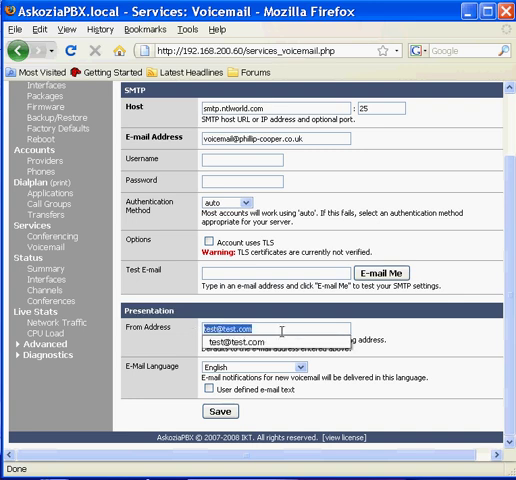
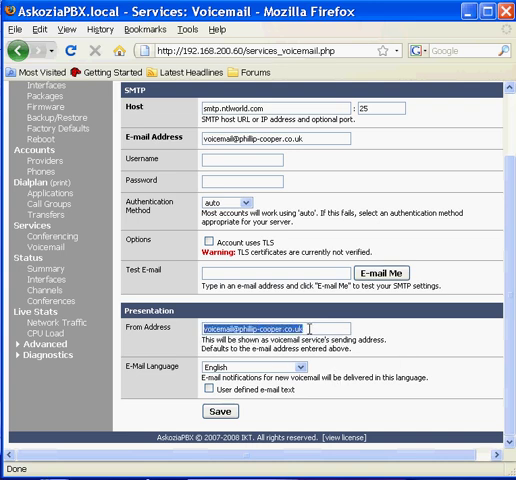
Set the presentation From Address to a voicemail address, leave user-defined e-mail text off, and save.
mouse_move(356, 368)
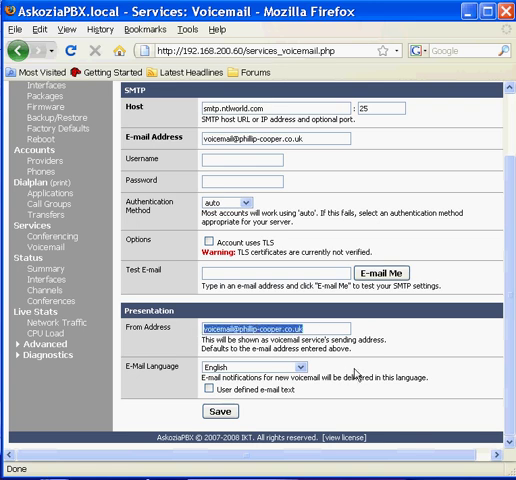
click(240, 376)
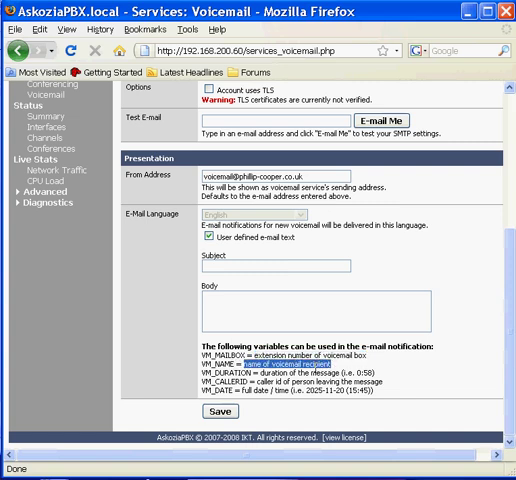
click(202, 236)
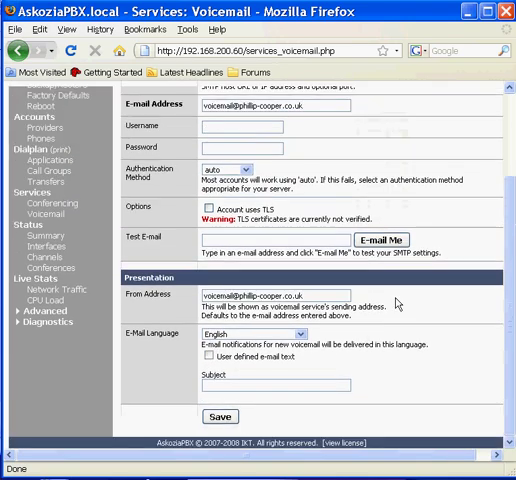
click(220, 416)
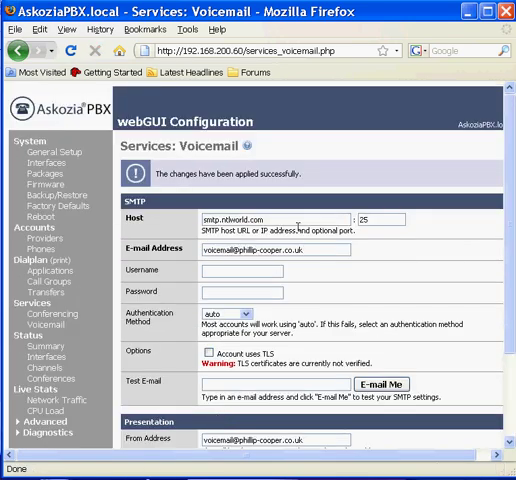
Enter a voicemail e-mail address for extension 100's SIP account and tick its notification checkboxes.
scroll(down, 3)
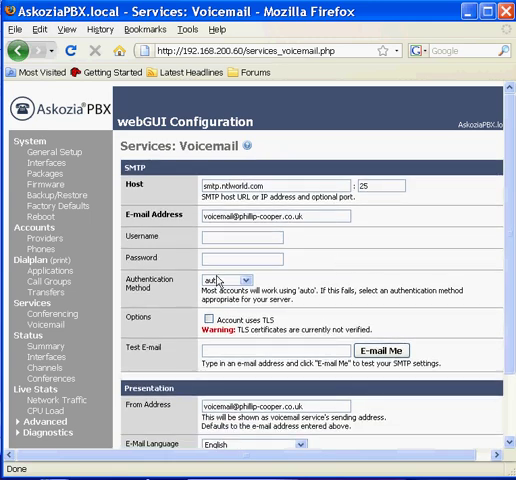
mouse_move(34, 250)
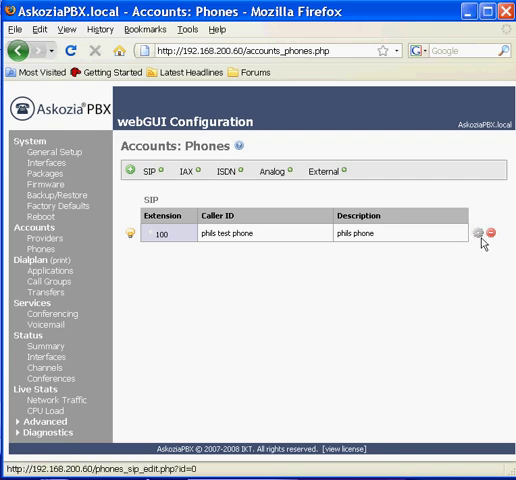
click(490, 232)
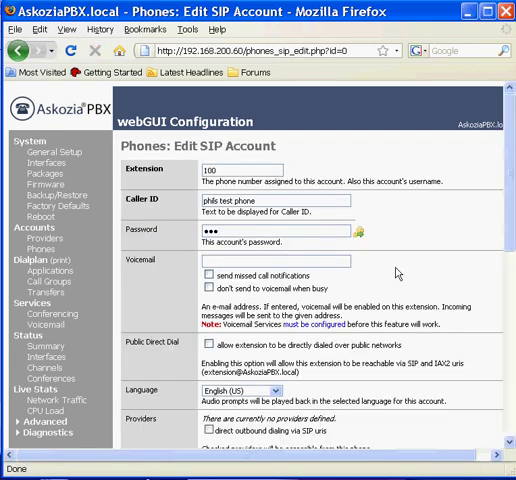
scroll(down, 3)
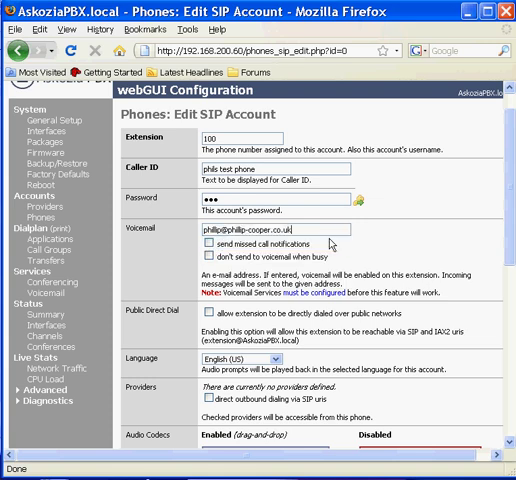
click(210, 232)
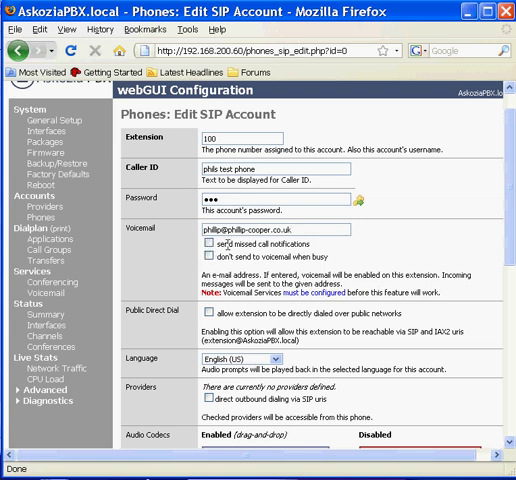
double_click(256, 244)
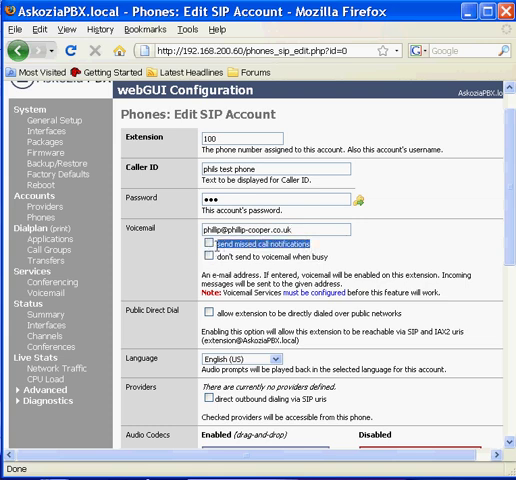
click(204, 244)
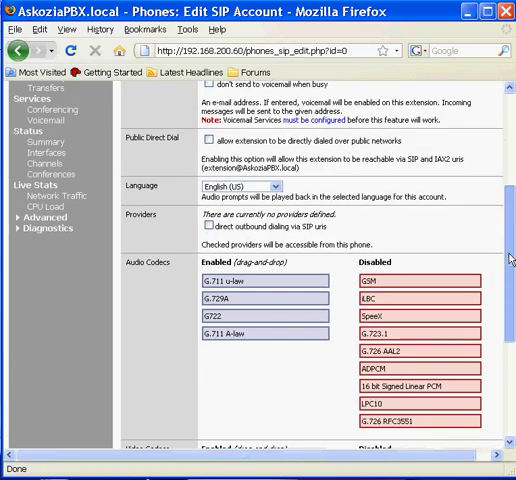
Save the edited SIP account so the changes are applied successfully.
scroll(down, 3)
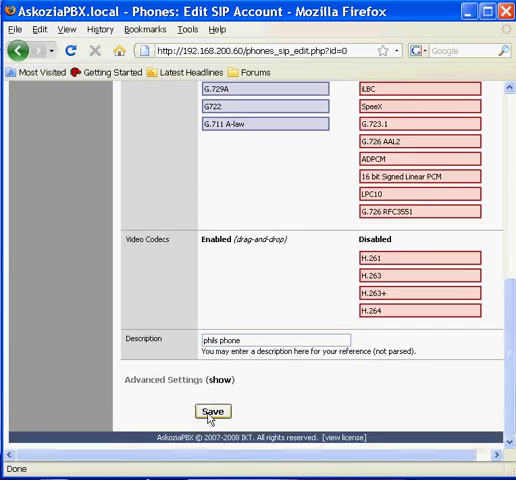
click(212, 412)
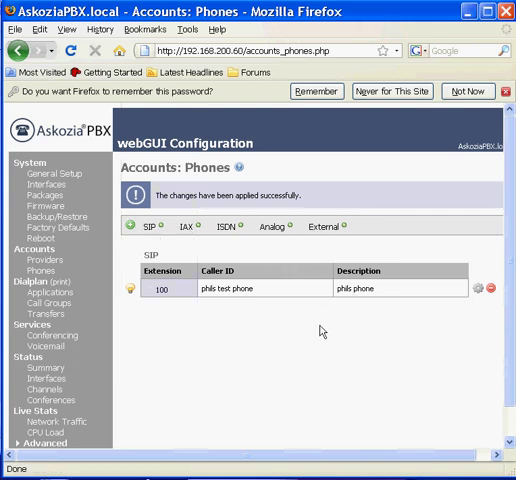
mouse_move(210, 362)
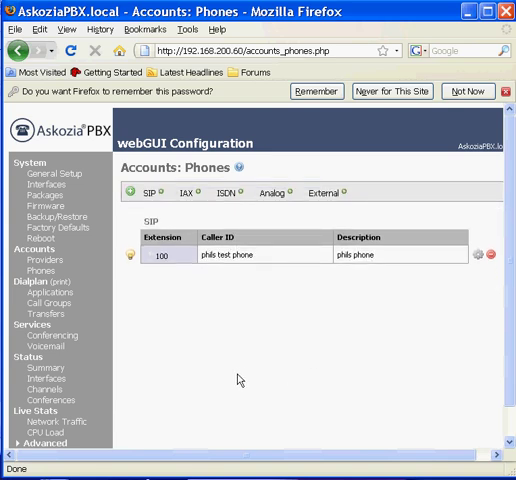
mouse_move(394, 264)
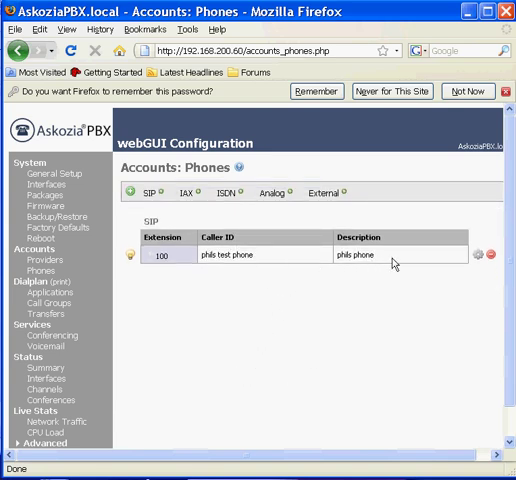
mouse_move(176, 164)
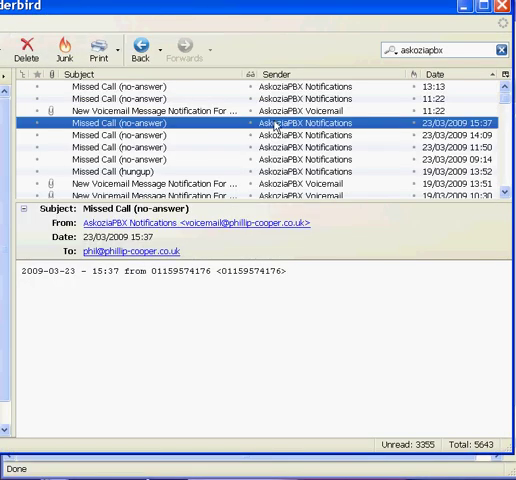
Read the Ext.201 voicemail notification showing the 0:10 message from 210 and its WAV attachment.
click(200, 110)
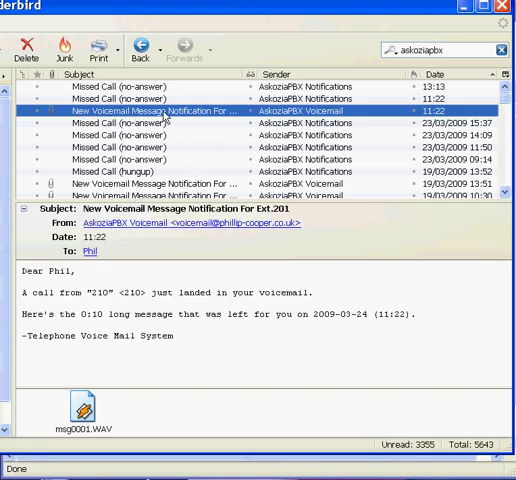
mouse_move(420, 110)
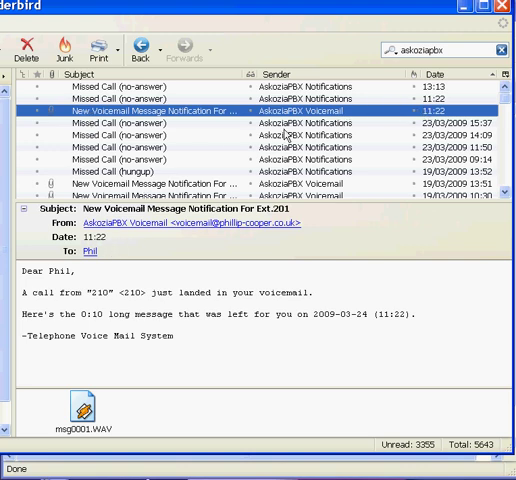
mouse_move(20, 280)
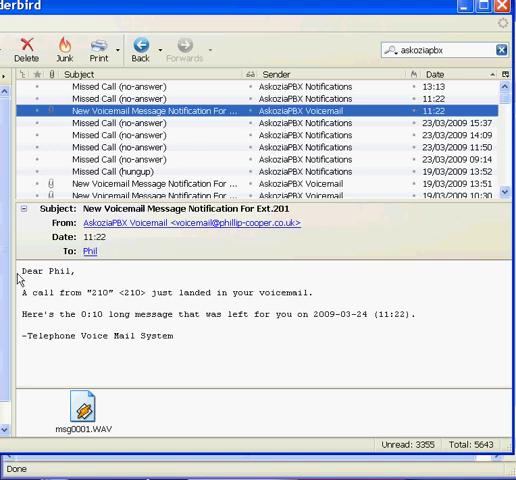
double_click(40, 272)
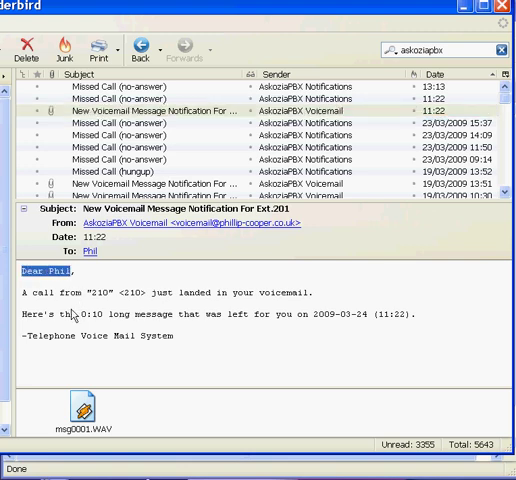
double_click(100, 292)
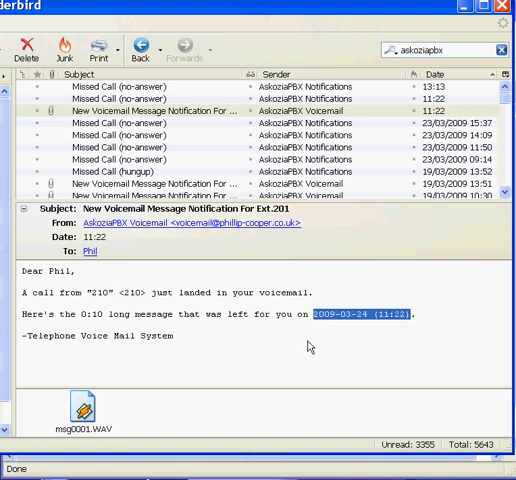
mouse_move(348, 332)
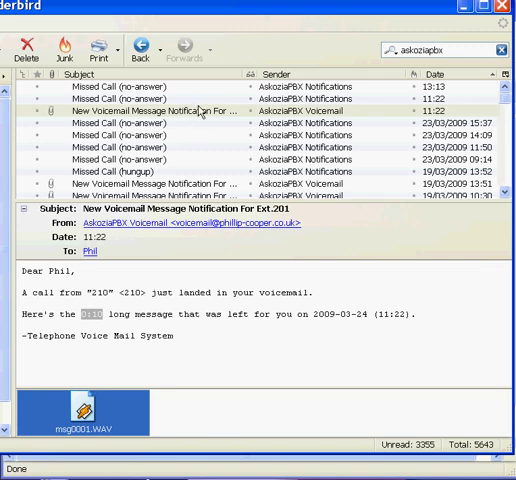
mouse_move(196, 428)
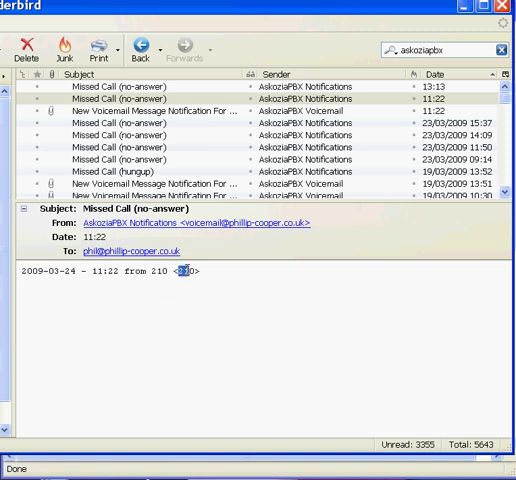
Highlight the 11:22 unanswered call from extension 210 in the missed-call notification body.
double_click(192, 272)
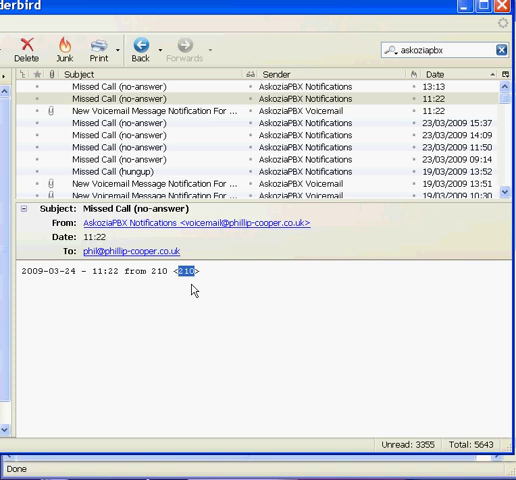
mouse_move(190, 290)
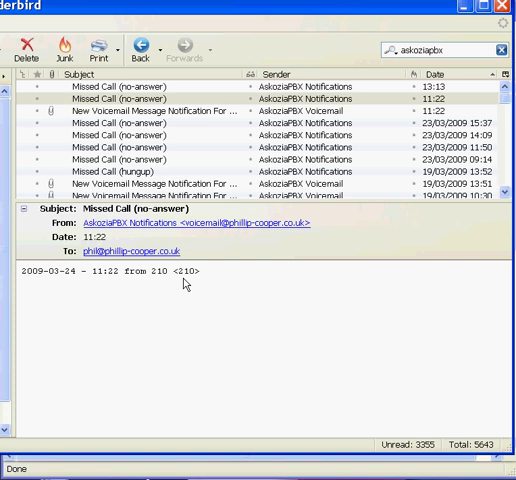
double_click(188, 272)
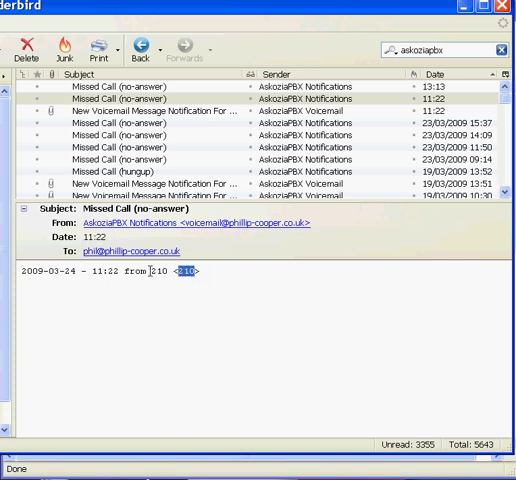
drag(156, 272, 190, 272)
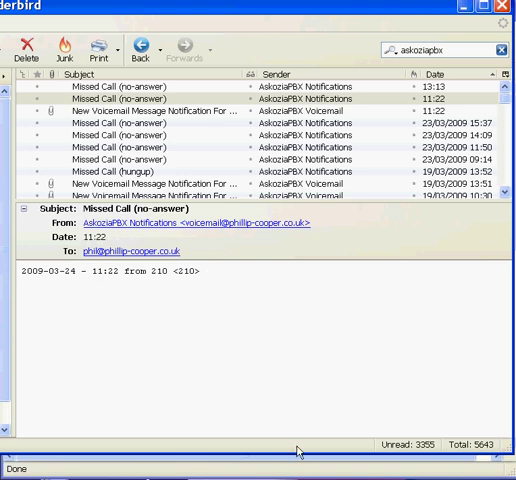
mouse_move(312, 472)
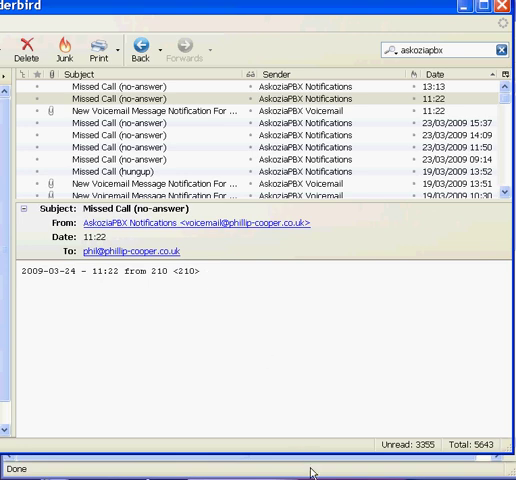